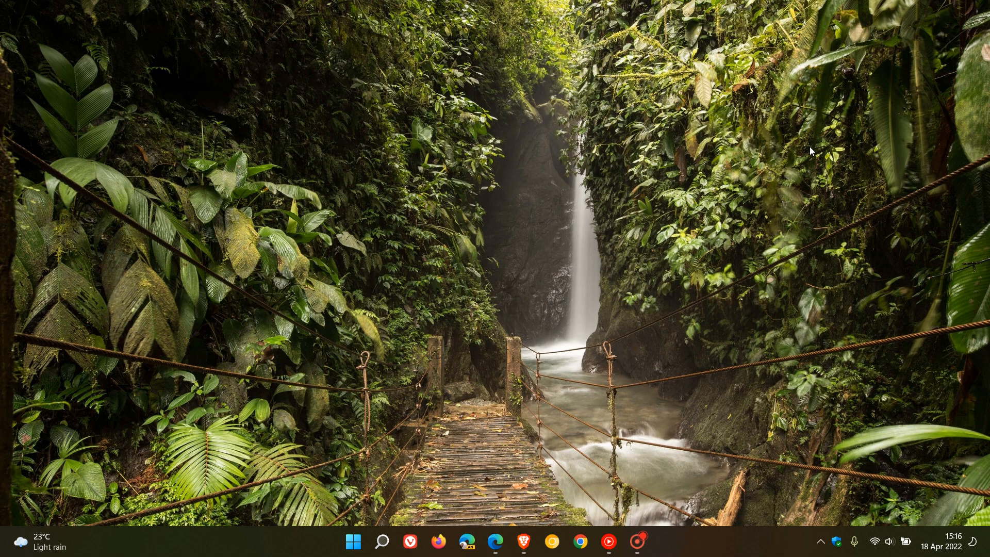
{"action": "mouse_move", "coordinate": [658, 265]}
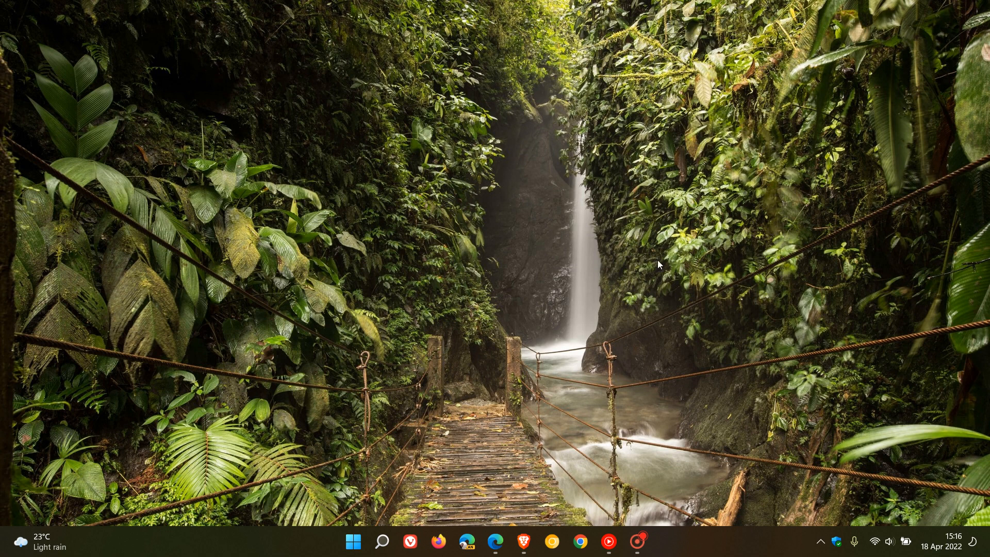
{"action": "mouse_move", "coordinate": [741, 242]}
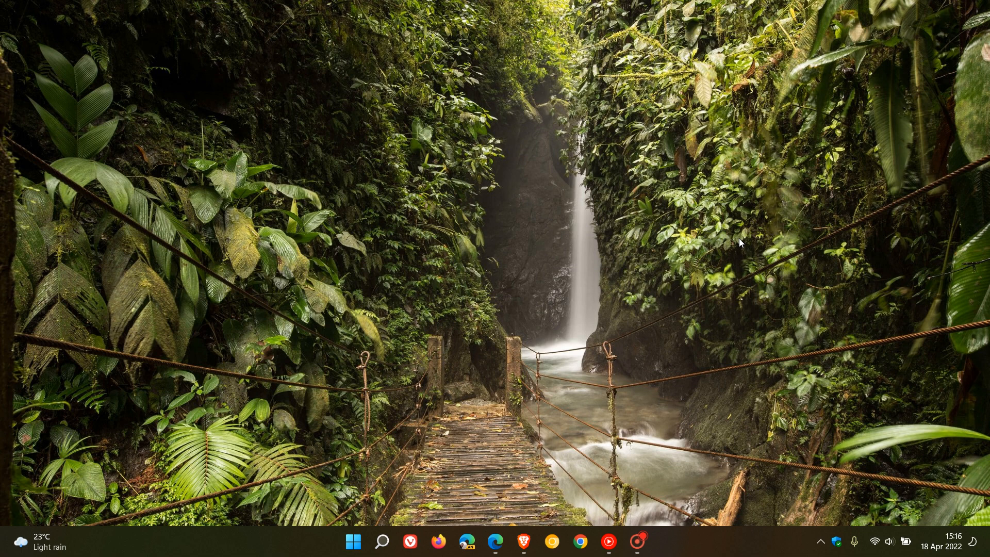
{"action": "mouse_move", "coordinate": [699, 143]}
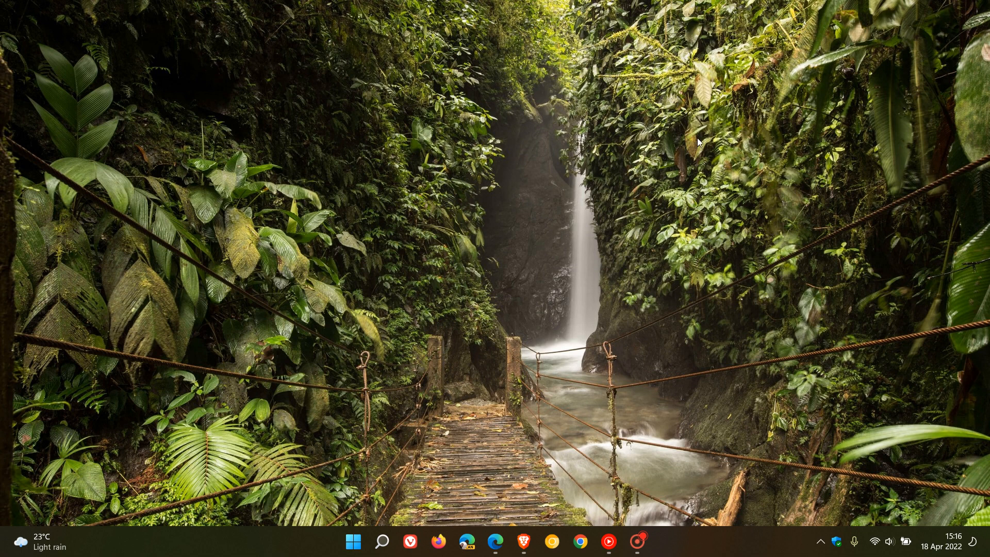
{"action": "mouse_move", "coordinate": [917, 484]}
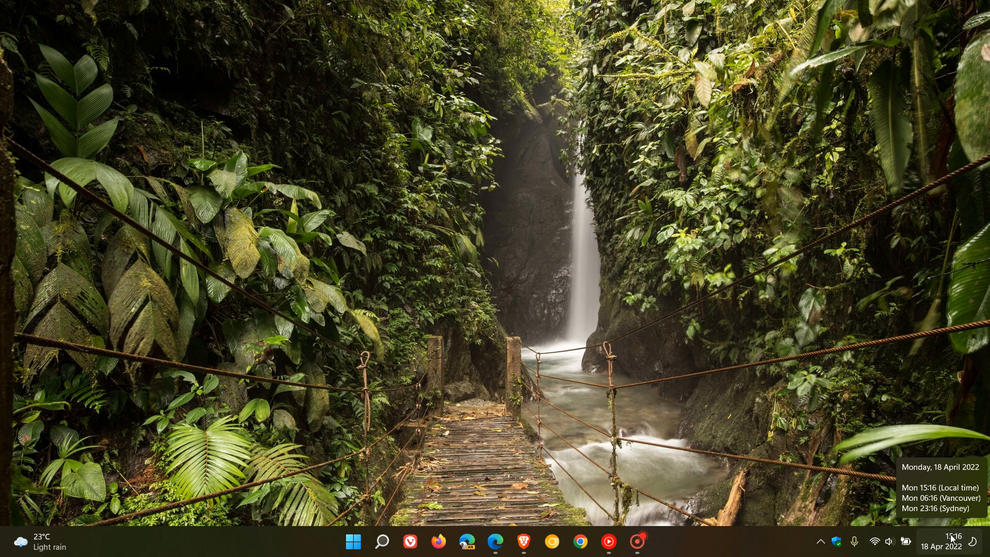
{"action": "mouse_move", "coordinate": [953, 539]}
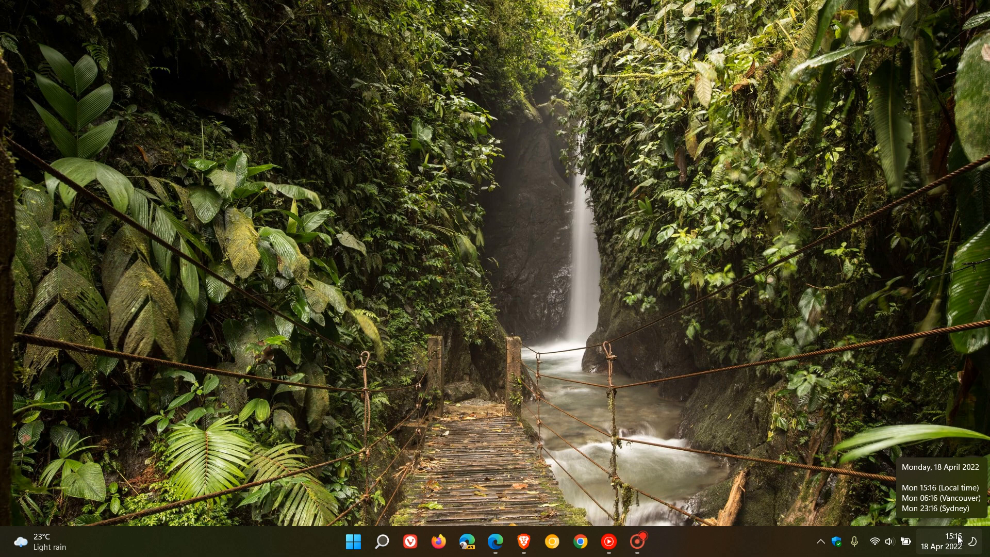
{"action": "mouse_move", "coordinate": [597, 222]}
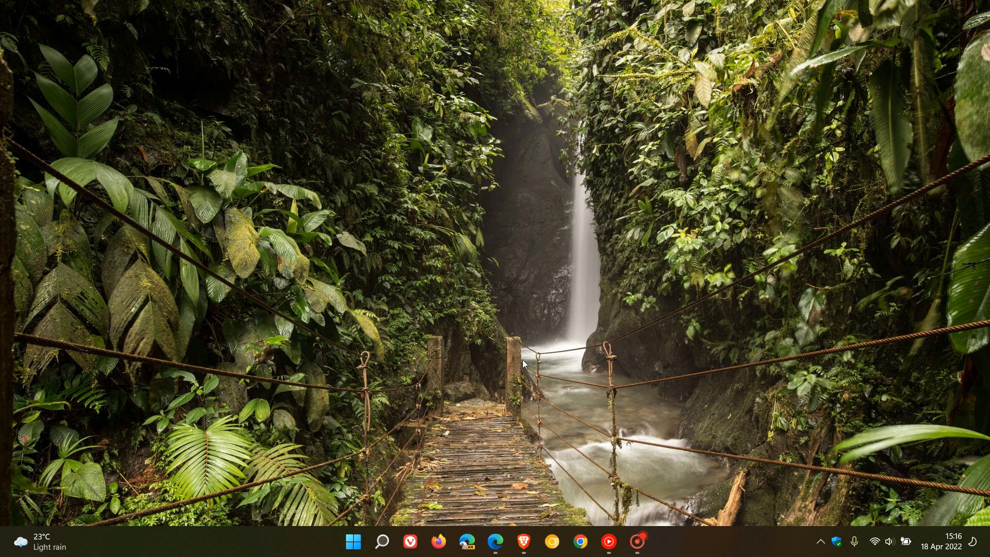
Step: Open the taskbar-seconds post and highlight the original 4MB reason and the word 'performance'
{"action": "left_click", "coordinate": [496, 542]}
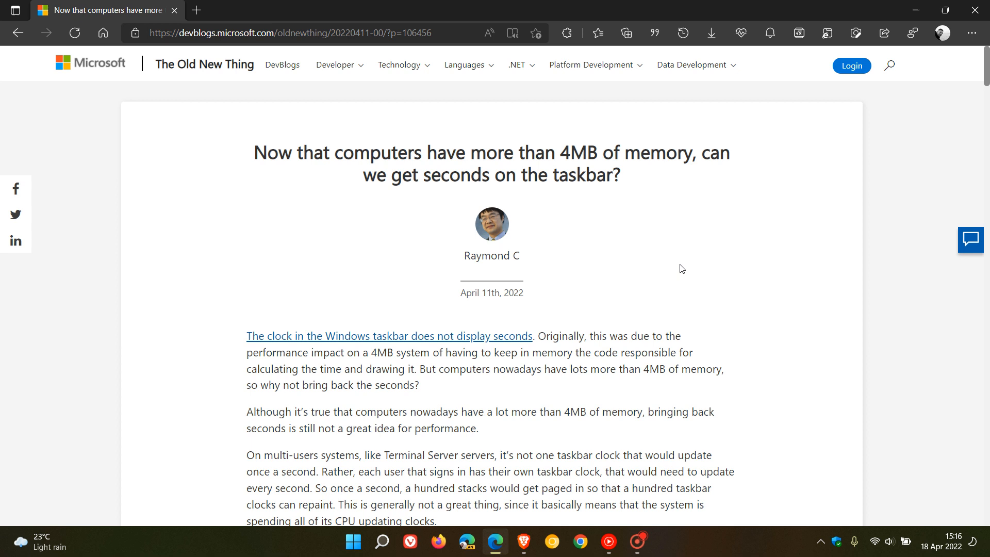
{"action": "mouse_move", "coordinate": [534, 297]}
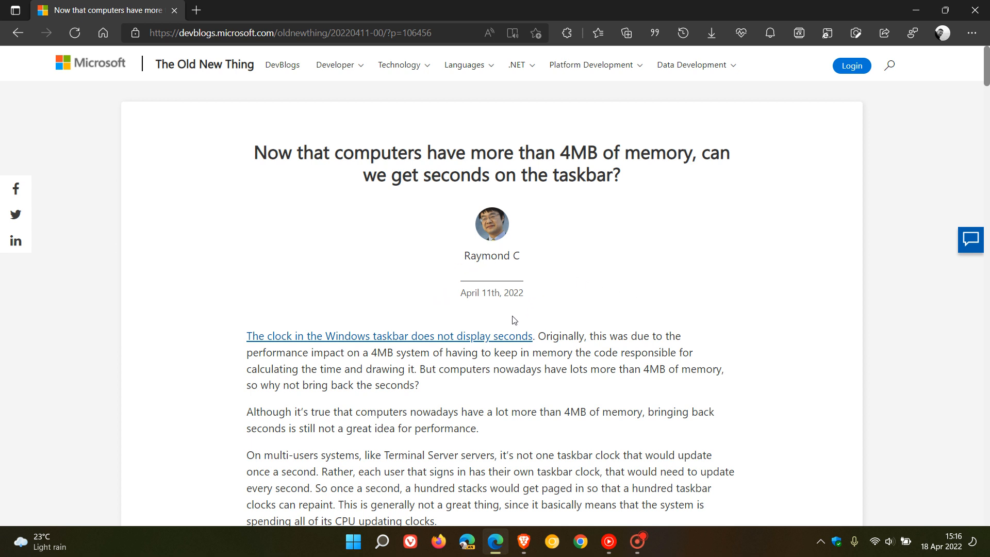
{"action": "mouse_move", "coordinate": [334, 167]}
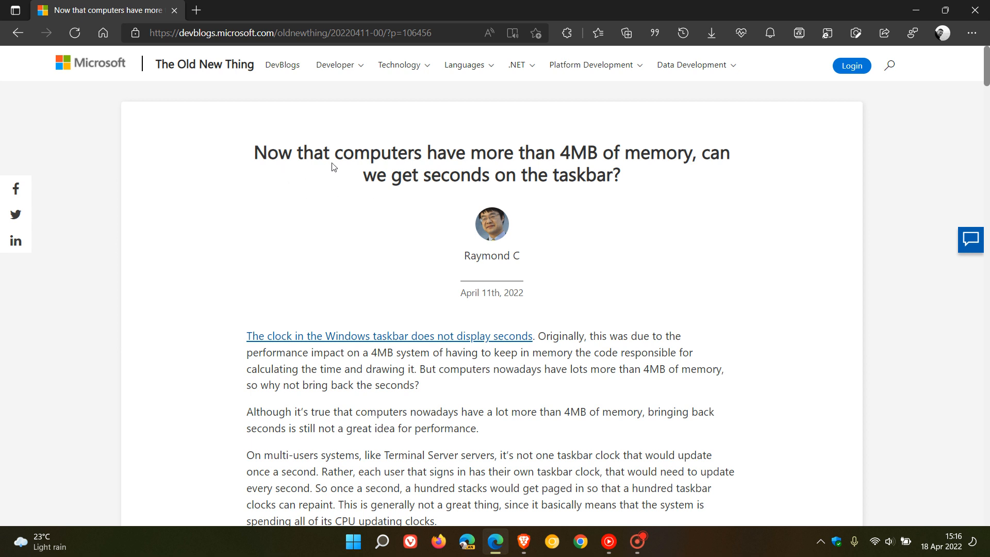
{"action": "mouse_move", "coordinate": [736, 168]}
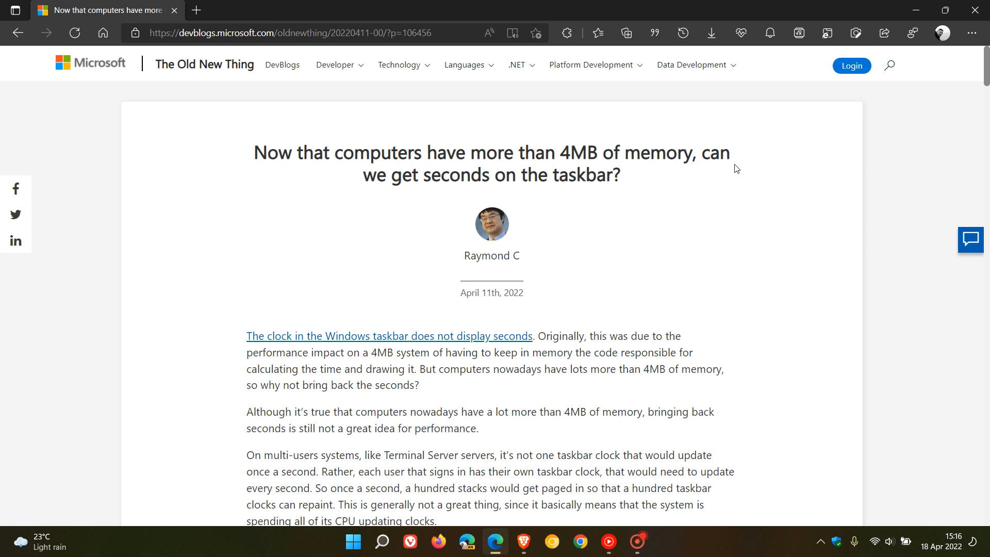
{"action": "mouse_move", "coordinate": [618, 193]}
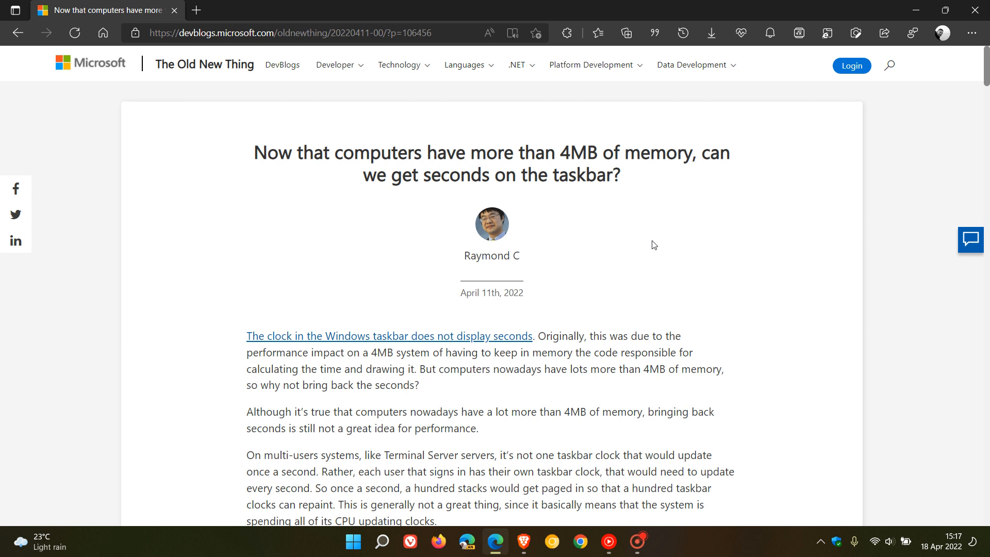
{"action": "mouse_move", "coordinate": [672, 239]}
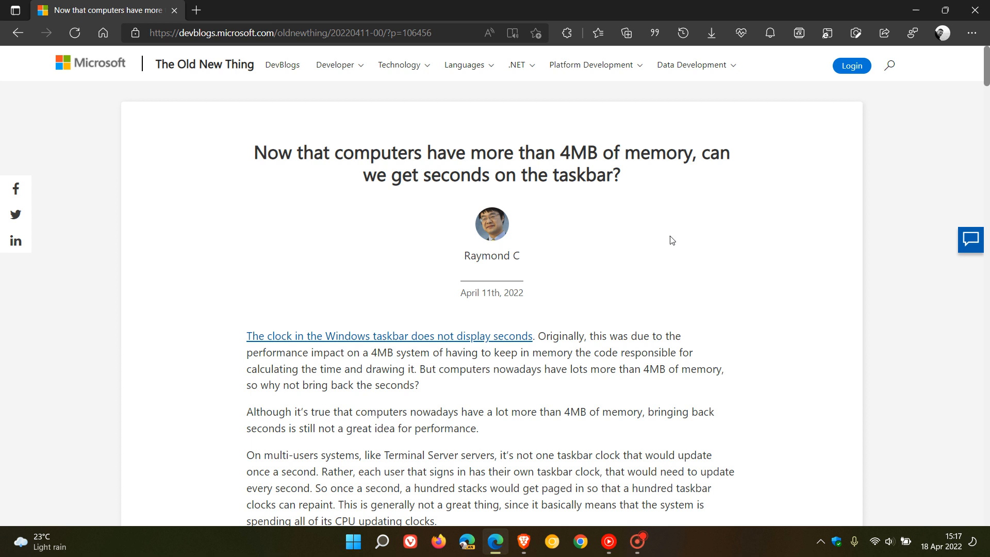
{"action": "mouse_move", "coordinate": [667, 238]}
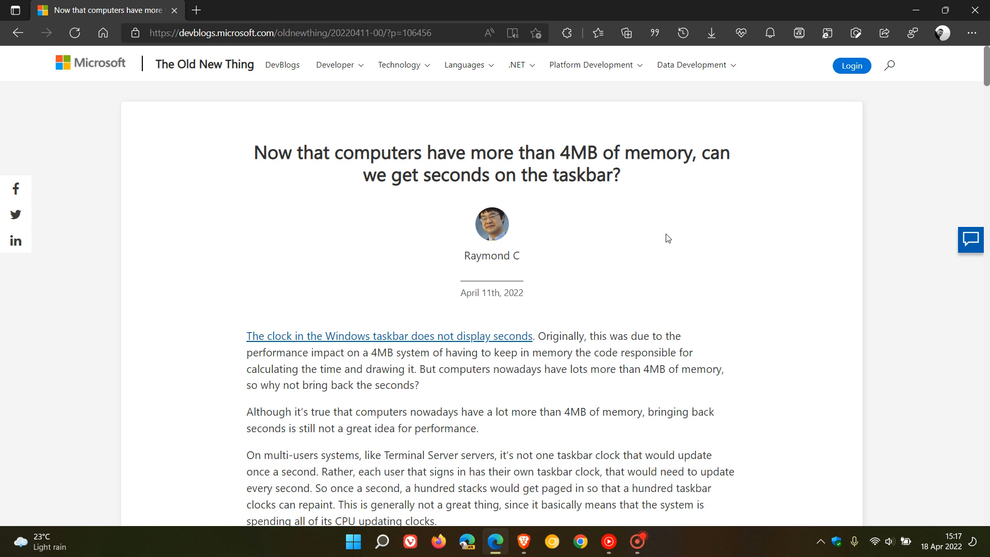
{"action": "mouse_move", "coordinate": [550, 328]}
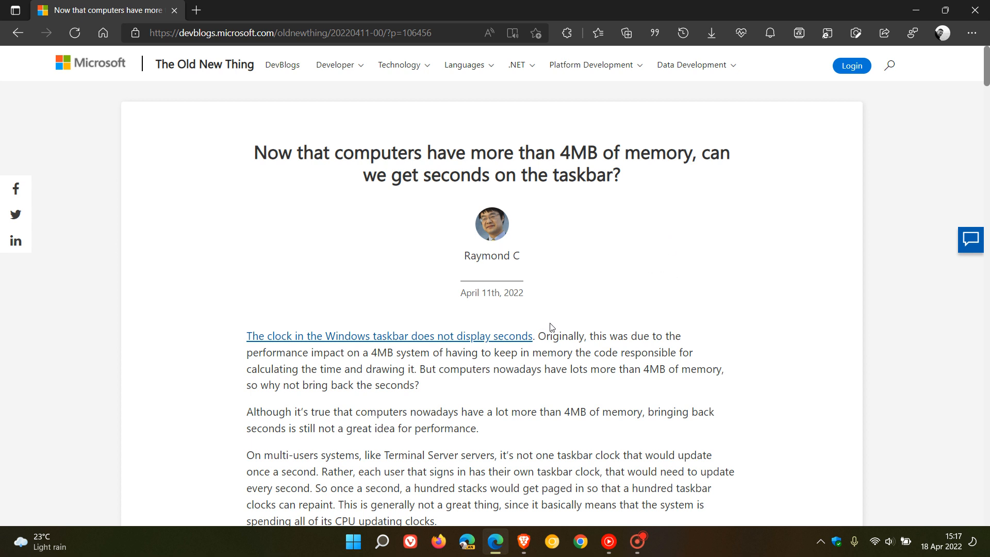
{"action": "left_click_drag", "start_coordinate": [536, 335], "coordinate": [638, 335]}
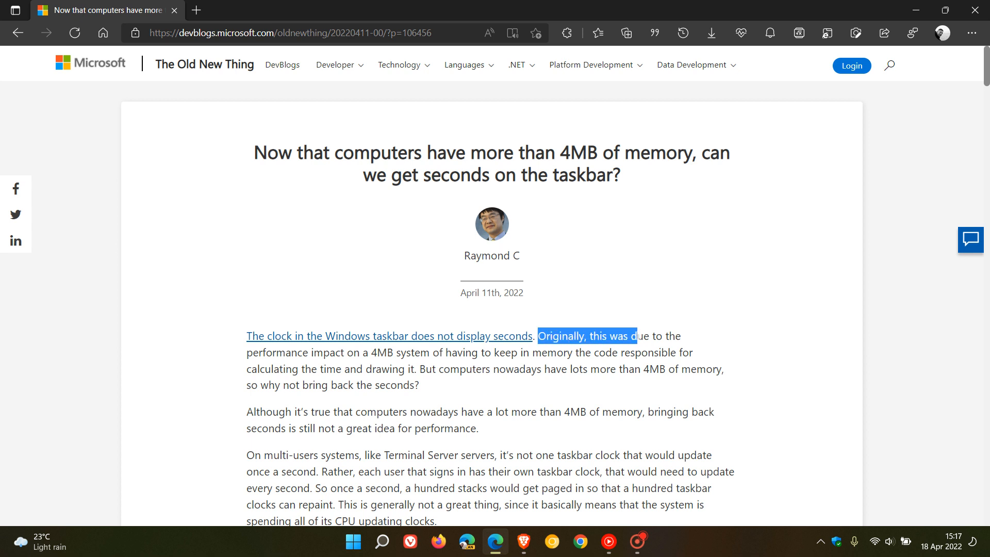
{"action": "left_click_drag", "start_coordinate": [636, 335], "coordinate": [449, 369]}
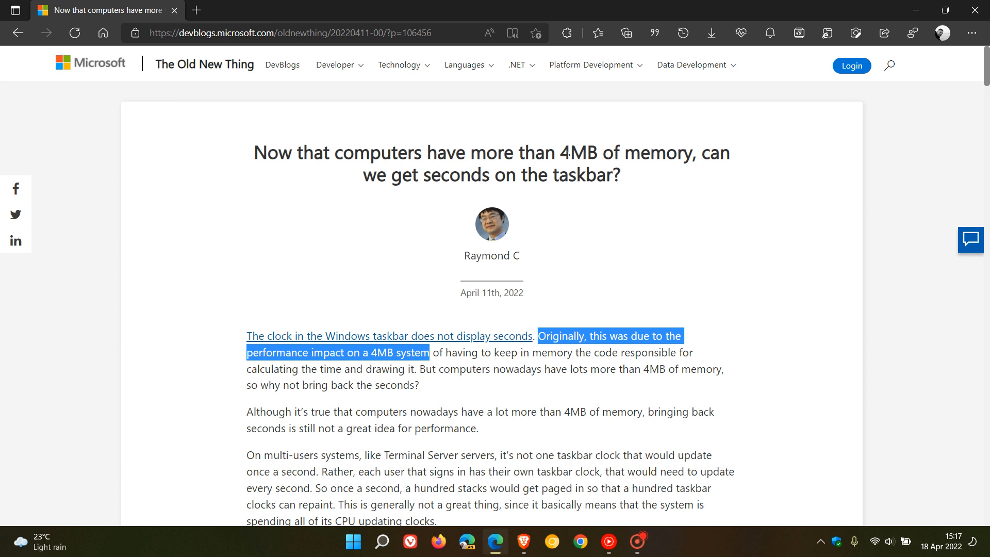
{"action": "mouse_move", "coordinate": [768, 246]}
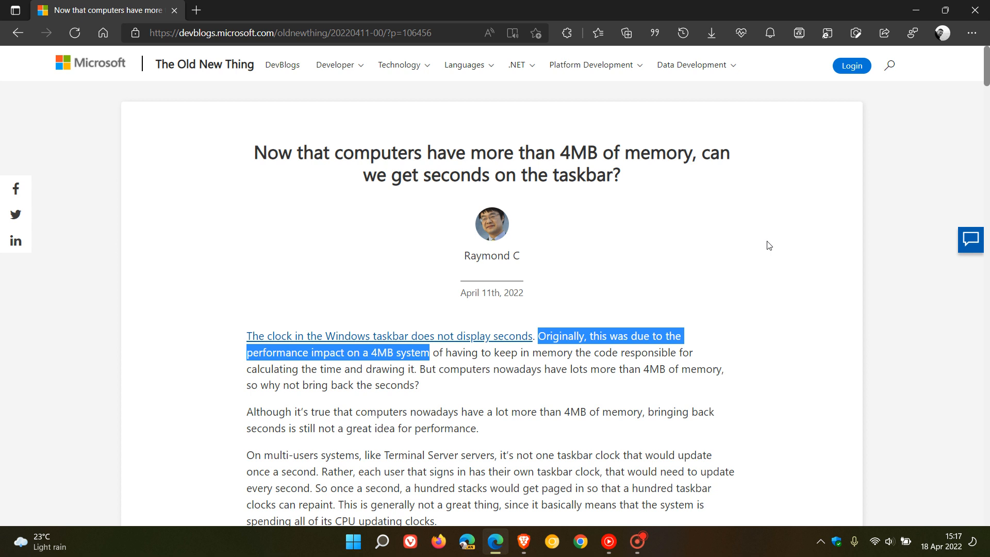
{"action": "mouse_move", "coordinate": [560, 199]}
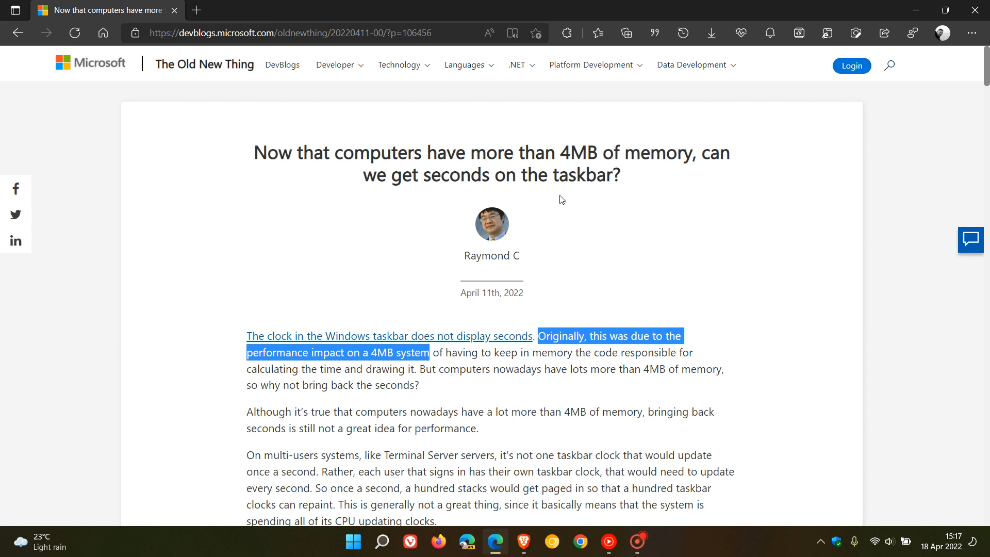
{"action": "mouse_move", "coordinate": [761, 209]}
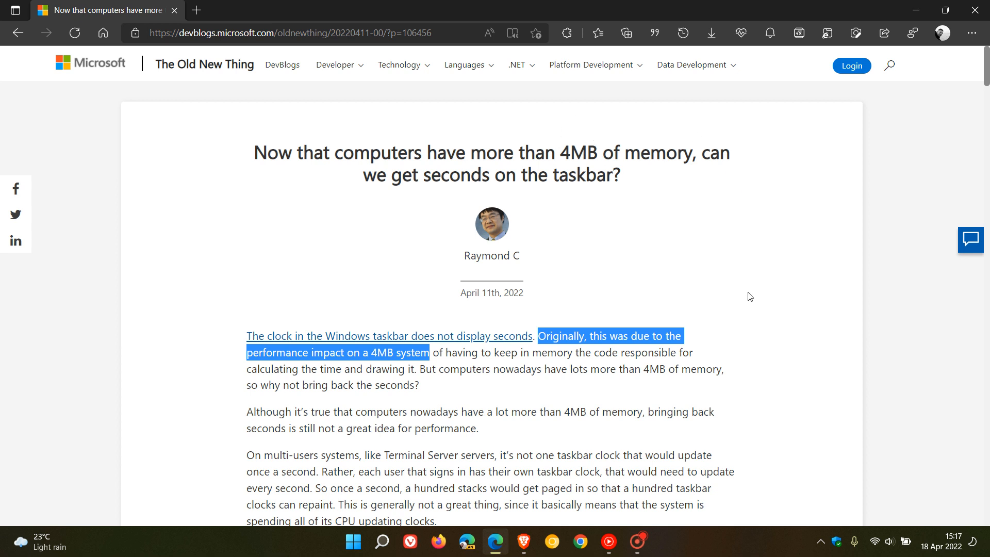
{"action": "mouse_move", "coordinate": [757, 275]}
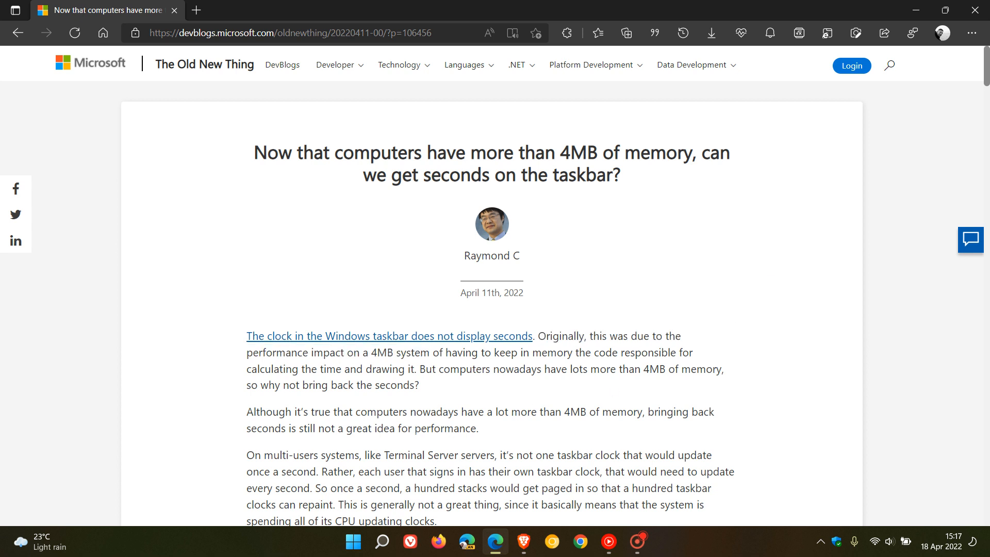
{"action": "double_click", "coordinate": [444, 428]}
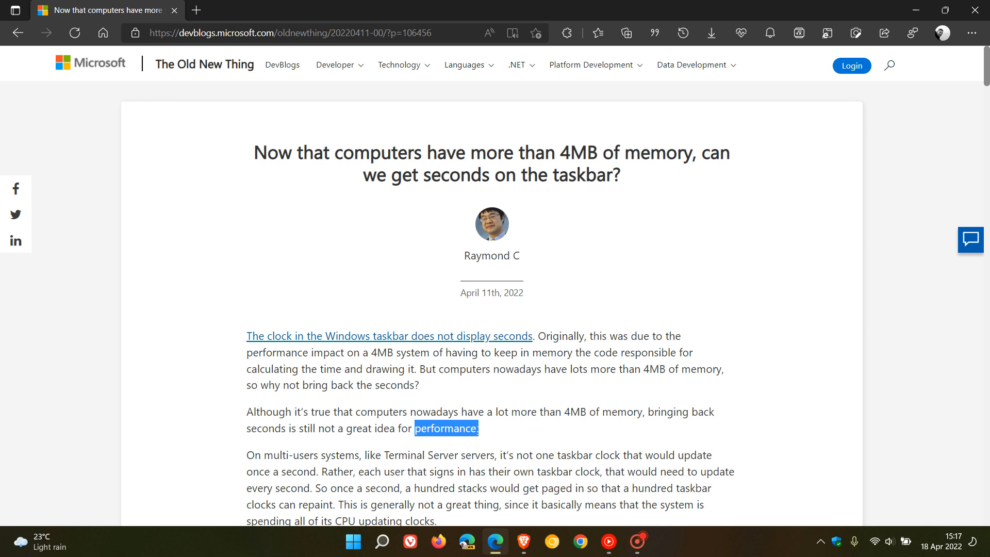
{"action": "mouse_move", "coordinate": [786, 377]}
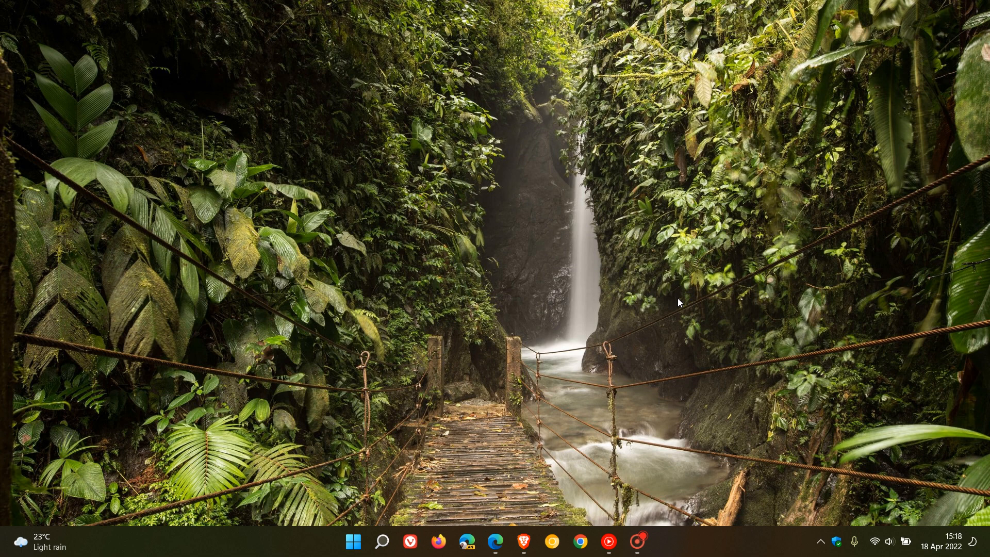
{"action": "mouse_move", "coordinate": [740, 225]}
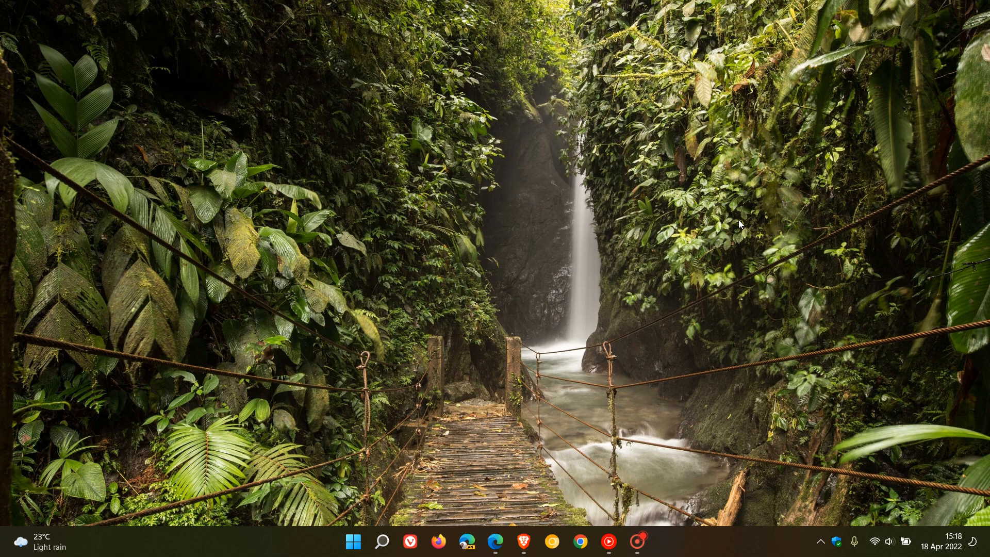
{"action": "mouse_move", "coordinate": [770, 200]}
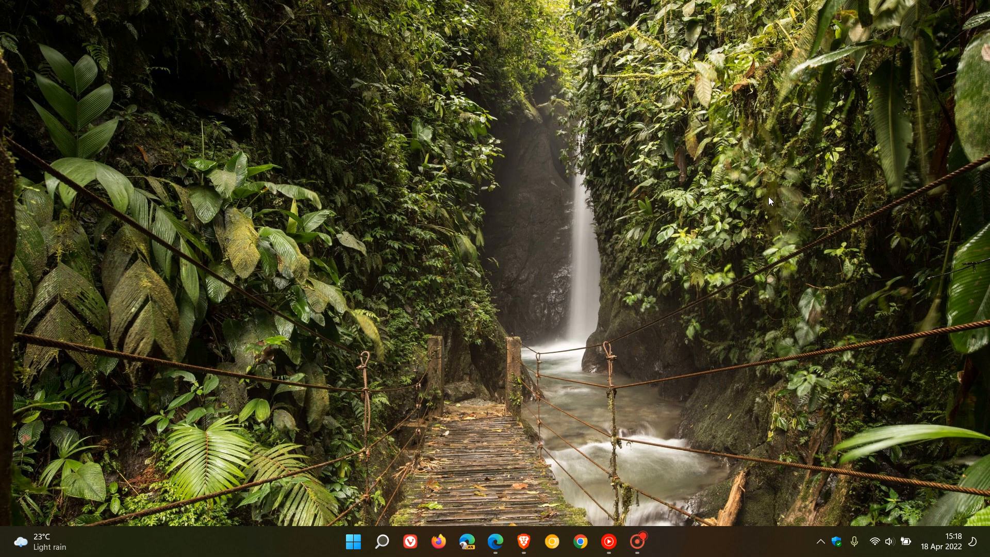
{"action": "mouse_move", "coordinate": [618, 206]}
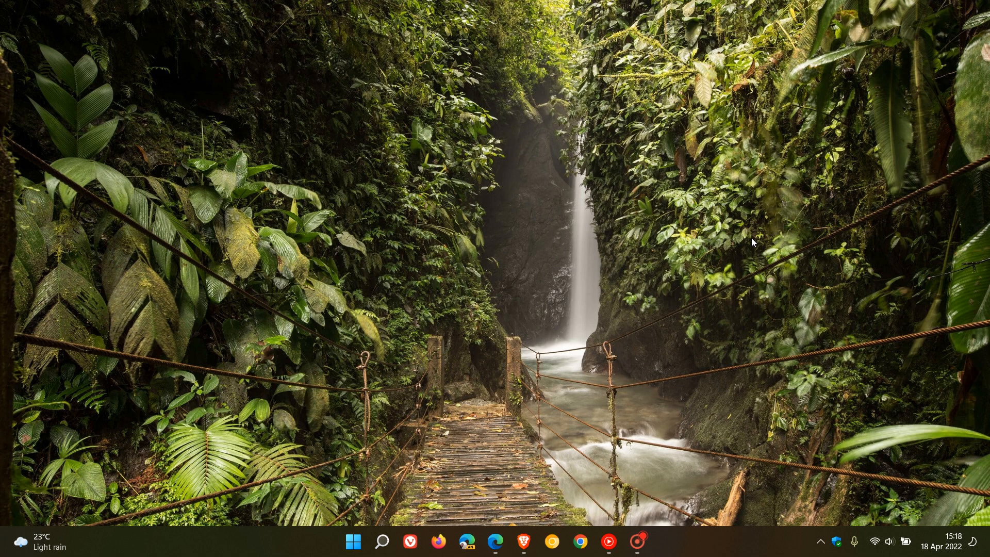
{"action": "mouse_move", "coordinate": [753, 225]}
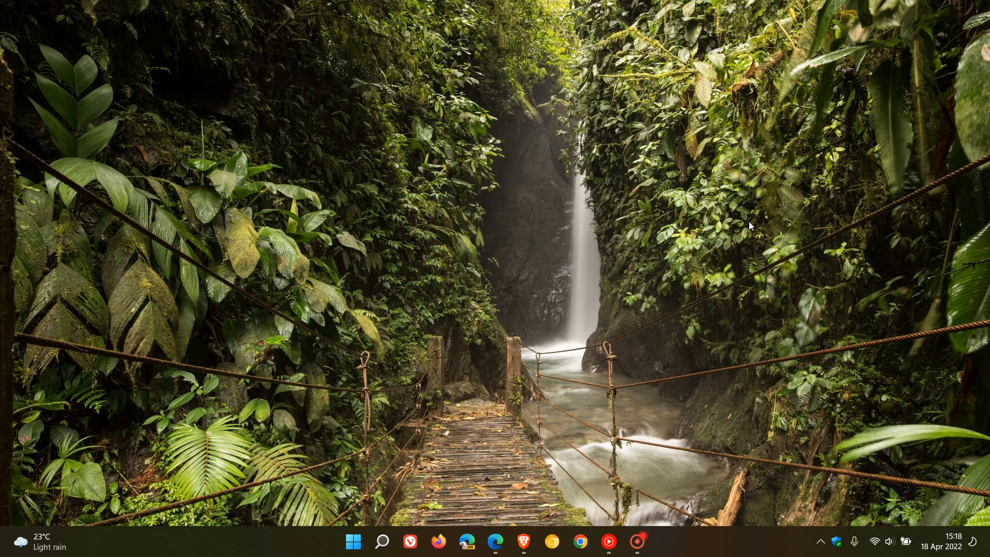
{"action": "mouse_move", "coordinate": [680, 256]}
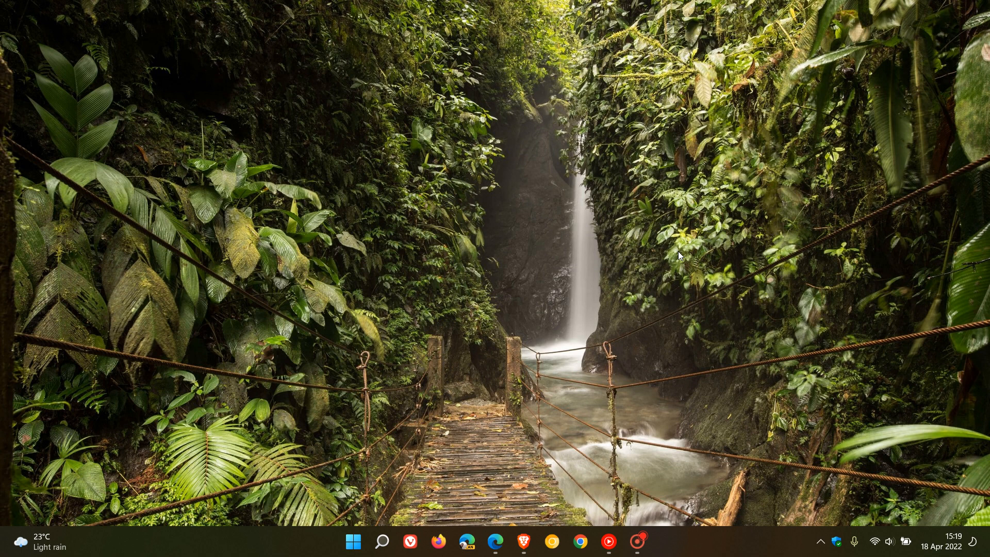
{"action": "mouse_move", "coordinate": [667, 188]}
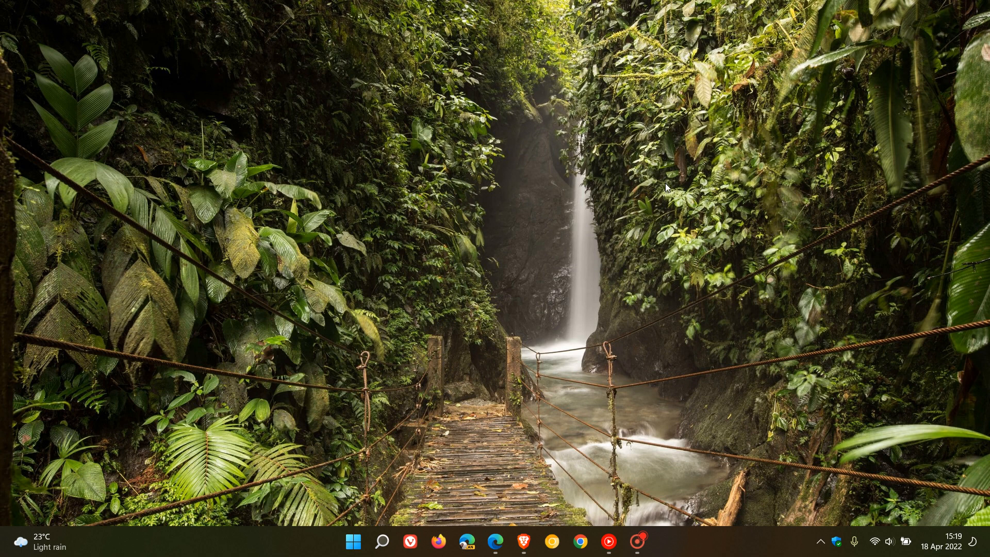
{"action": "mouse_move", "coordinate": [681, 204]}
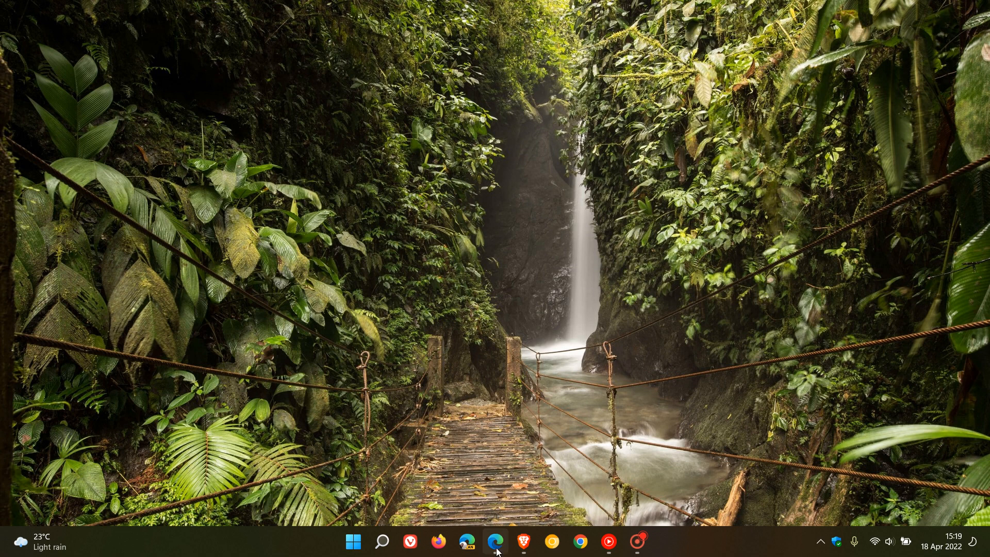
Step: Highlight the sentences on periodic activity keeping the CPU out of low-power states, through 'unlike telling the user'
{"action": "left_click", "coordinate": [495, 542]}
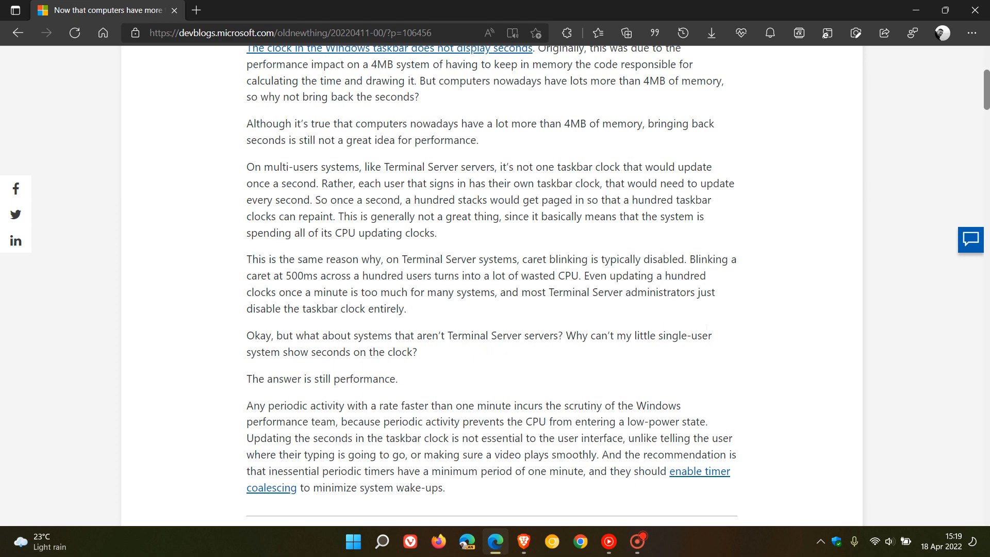
{"action": "scroll", "scroll_direction": "down", "scroll_amount": 3}
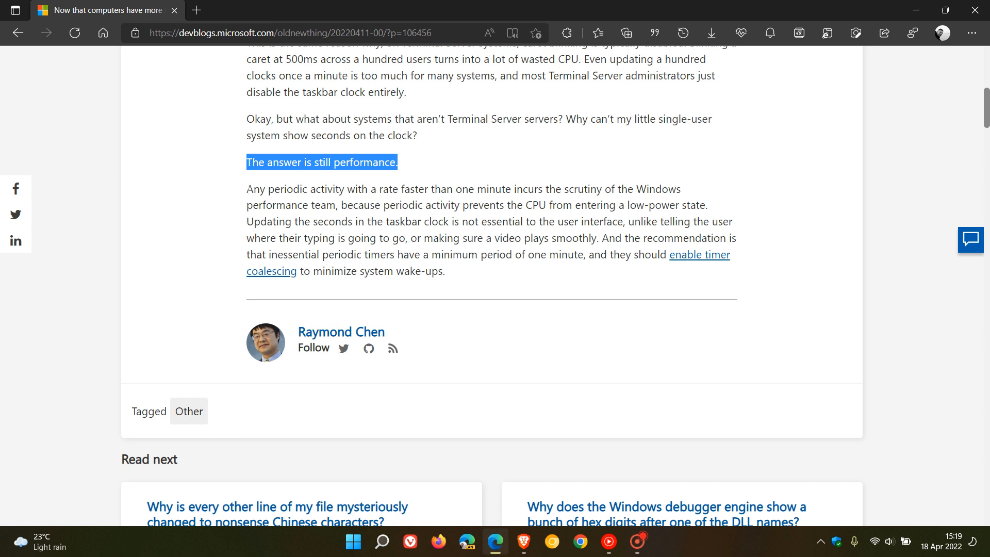
{"action": "left_click_drag", "start_coordinate": [247, 188], "coordinate": [333, 188]}
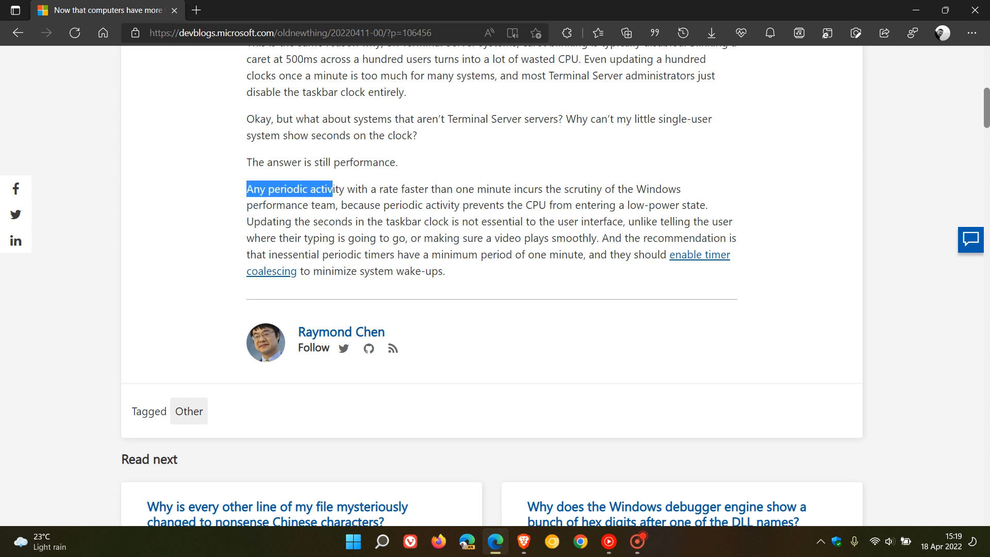
{"action": "left_click_drag", "start_coordinate": [330, 189], "coordinate": [511, 189]}
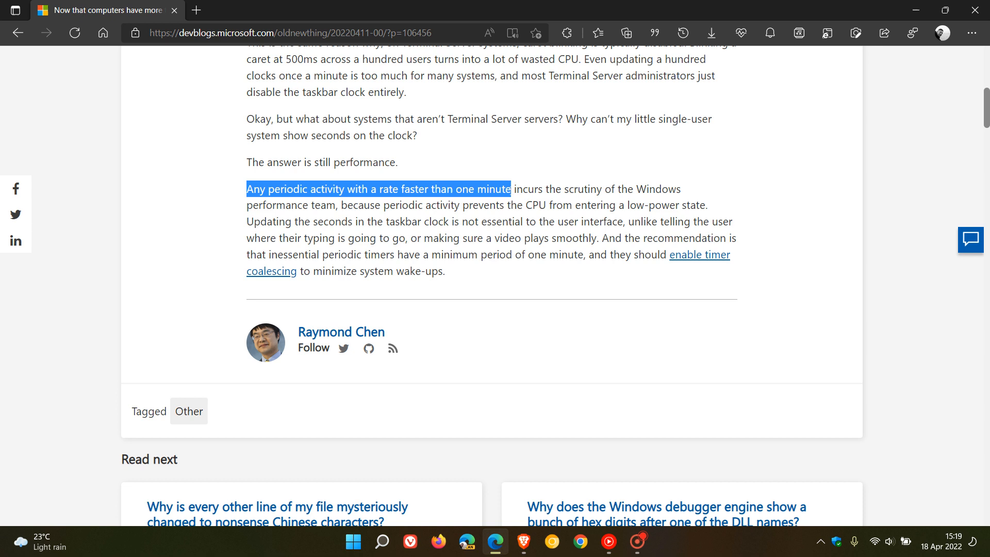
{"action": "left_click_drag", "start_coordinate": [512, 189], "coordinate": [682, 189]}
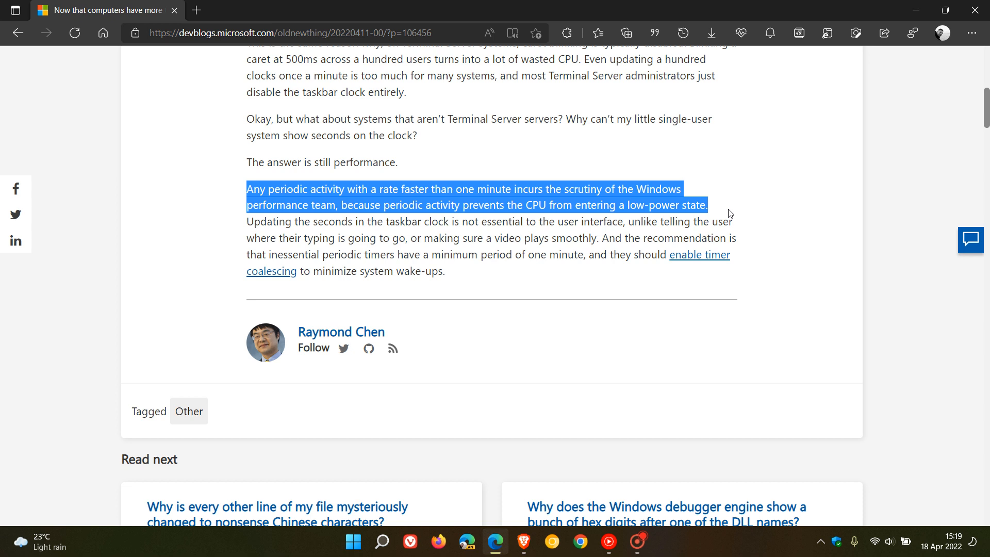
{"action": "mouse_move", "coordinate": [735, 216]}
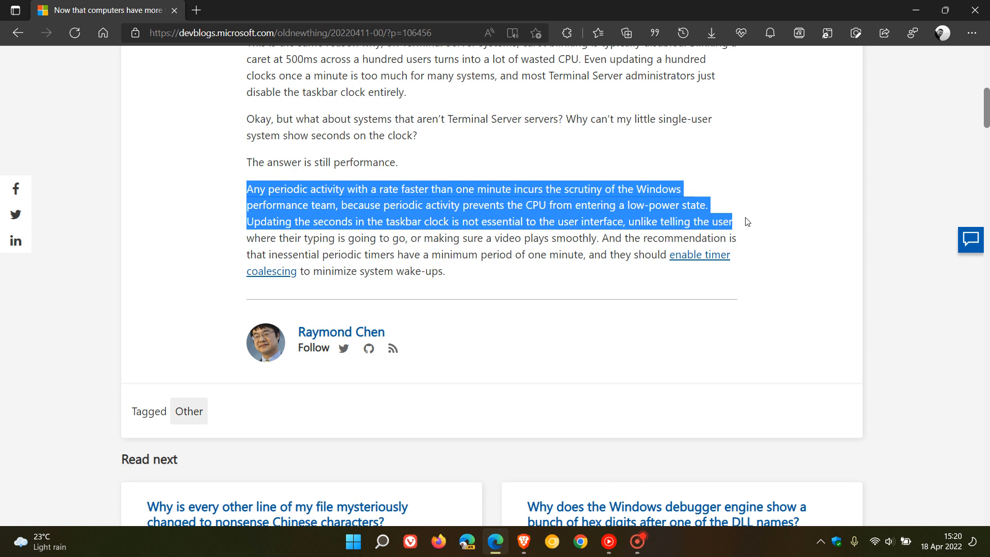
{"action": "left_click_drag", "start_coordinate": [732, 221], "coordinate": [754, 239]}
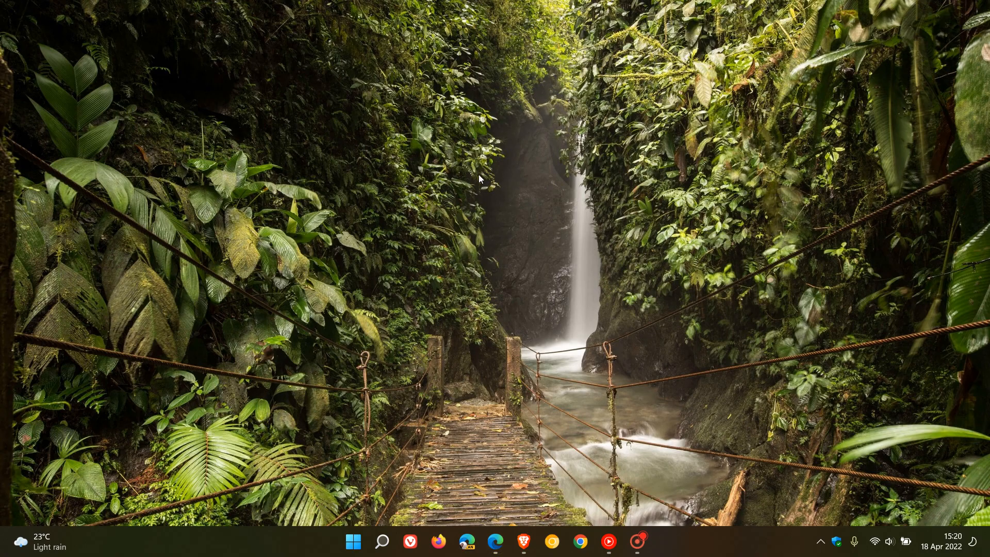
{"action": "mouse_move", "coordinate": [677, 201]}
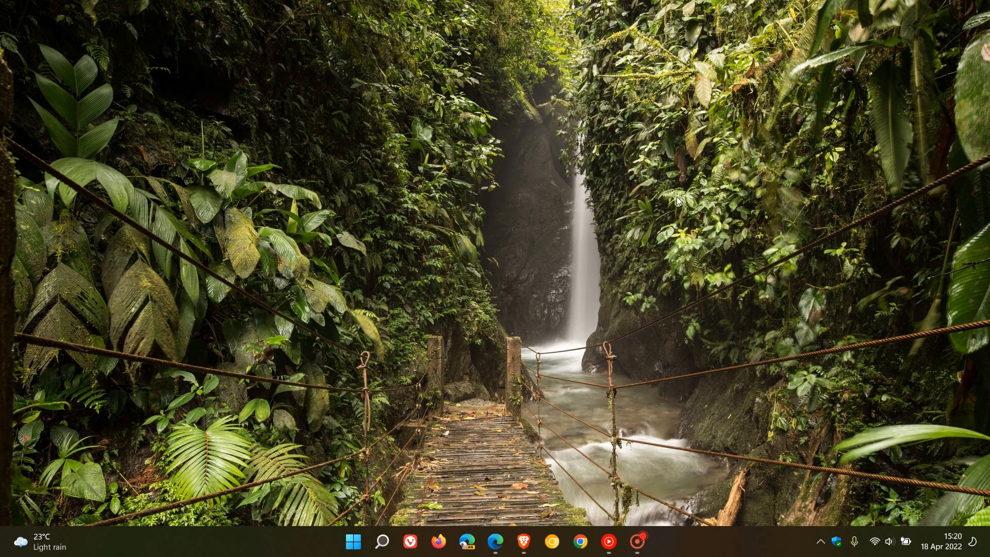